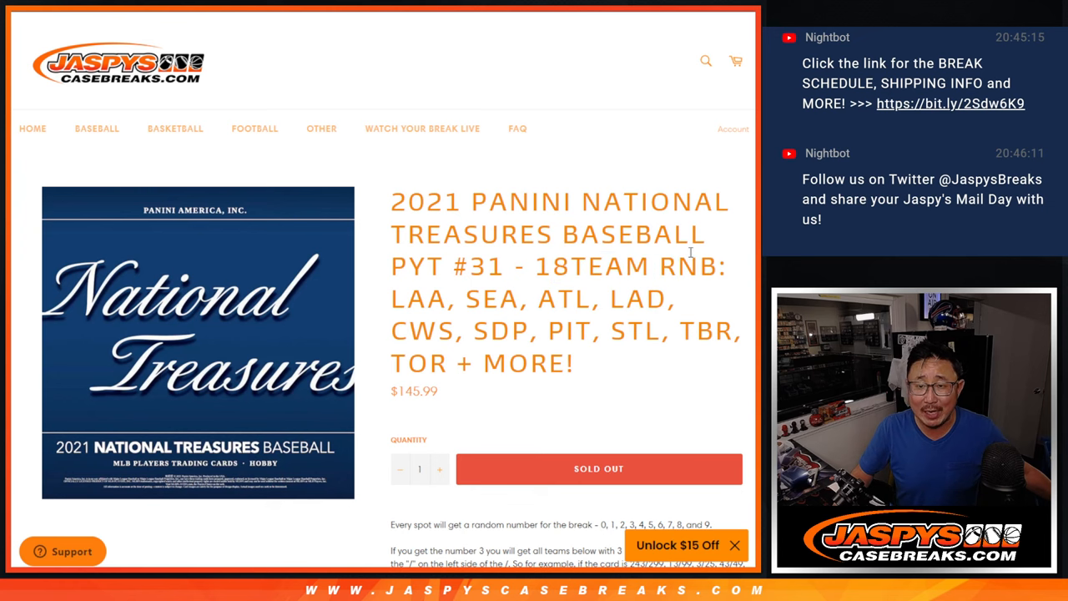
- Scroll down the PYT #31 National Treasures page to the list of teams in the RNB
{"action": "scroll", "scroll_direction": "down", "scroll_amount": 3}
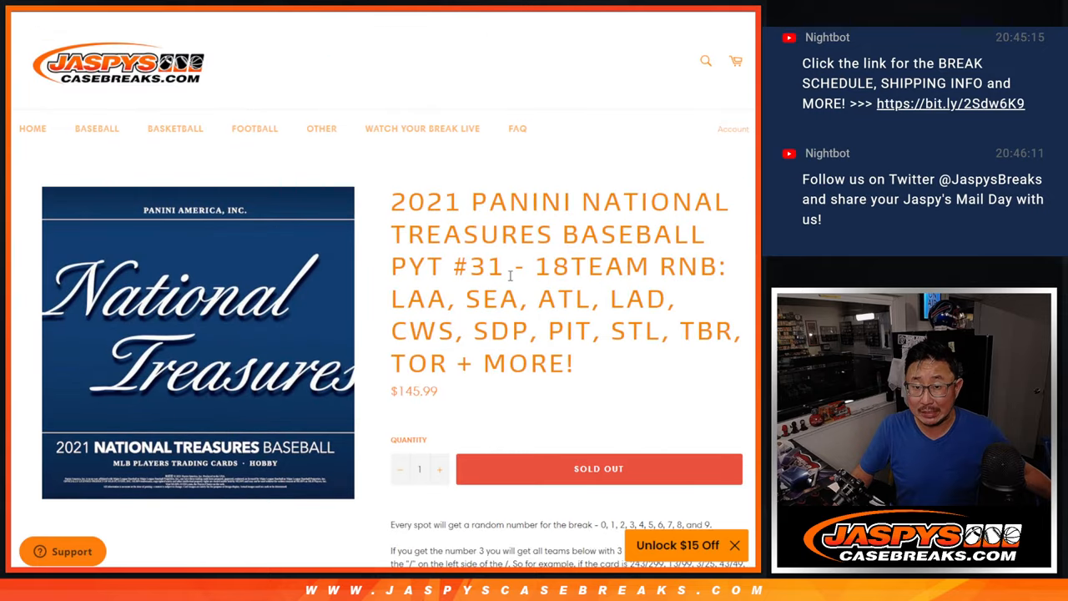
{"action": "mouse_move", "coordinate": [484, 255]}
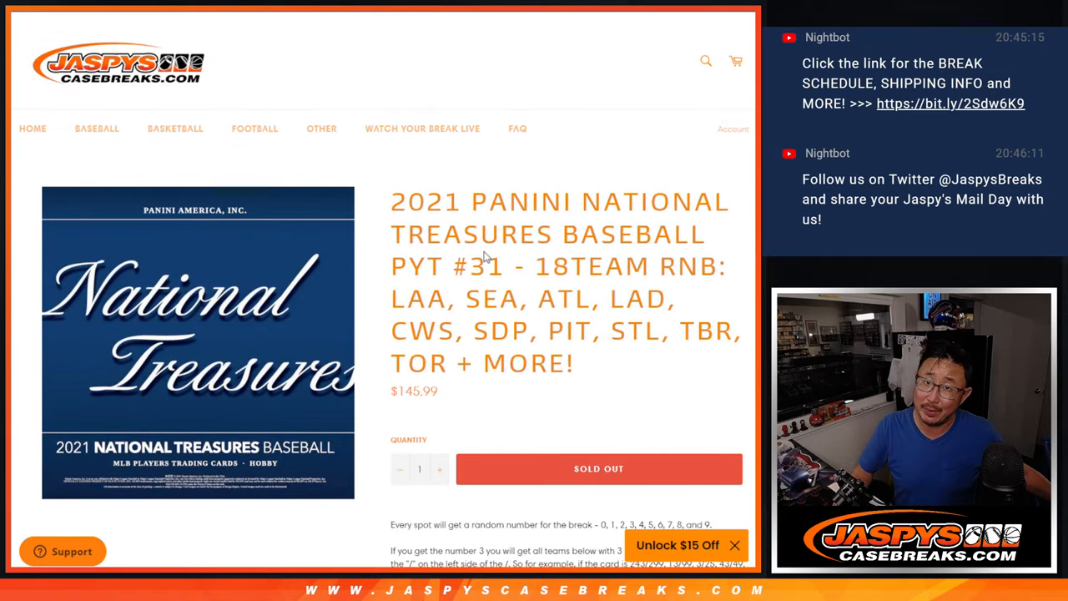
{"action": "scroll", "scroll_direction": "down", "scroll_amount": 3}
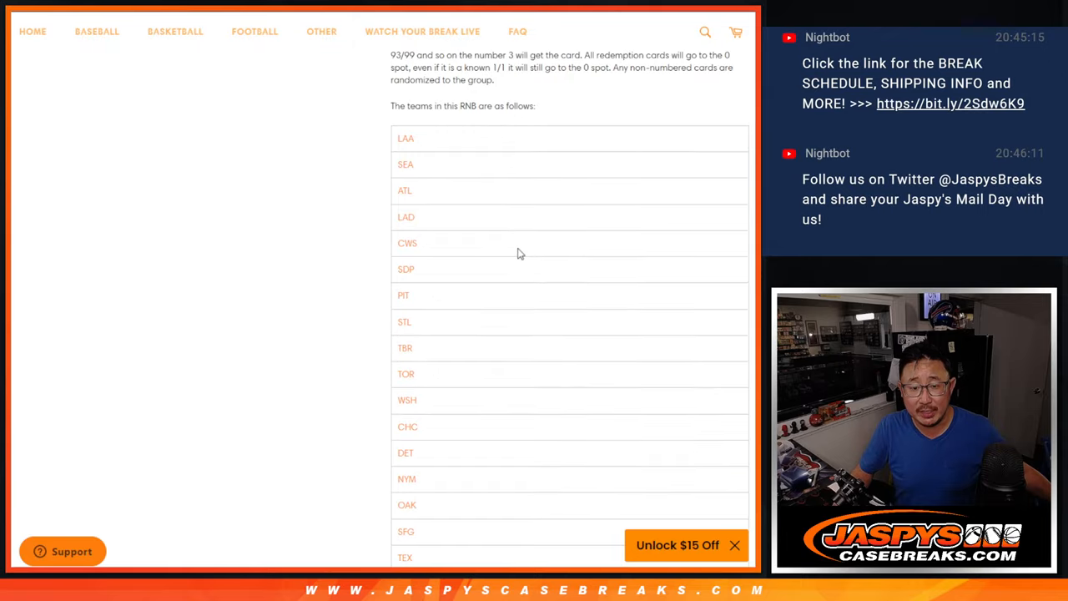
{"action": "scroll", "scroll_direction": "down", "scroll_amount": 3}
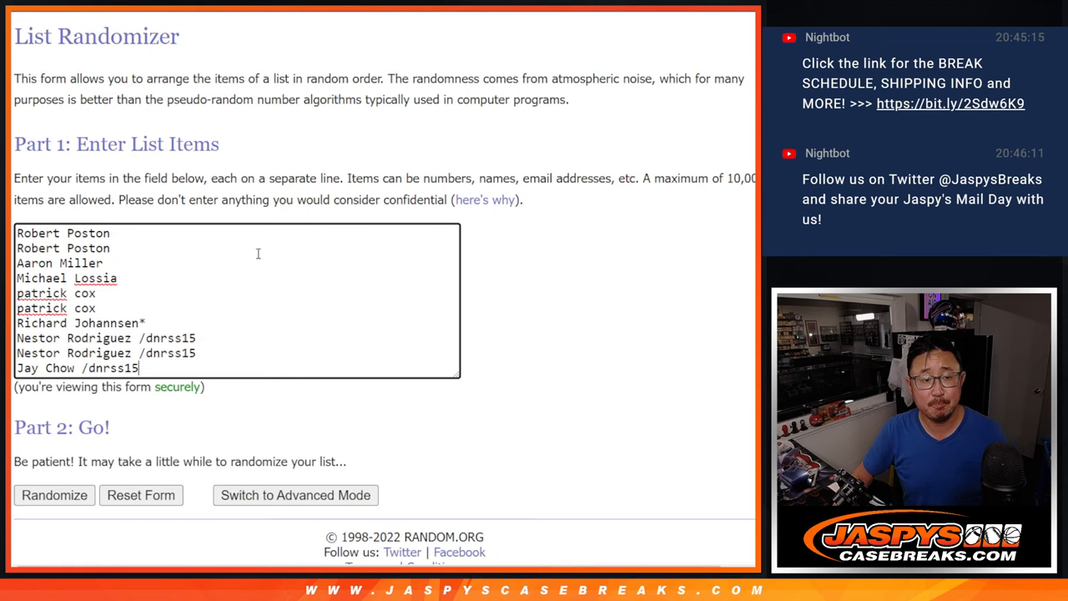
{"action": "left_click_drag", "start_coordinate": [17, 234], "coordinate": [151, 324]}
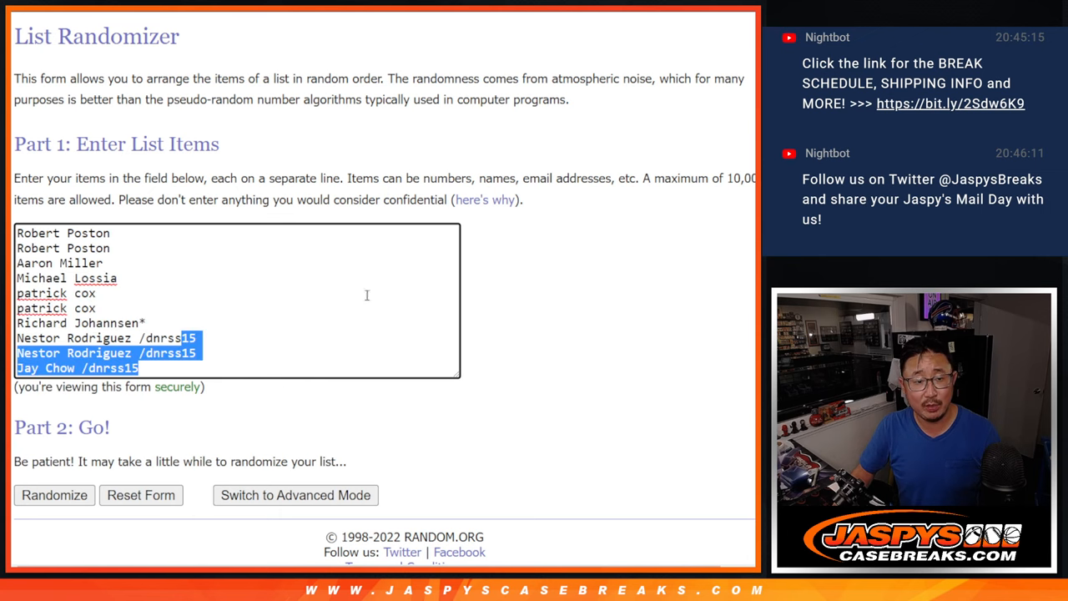
{"action": "scroll", "scroll_direction": "up", "scroll_amount": 3}
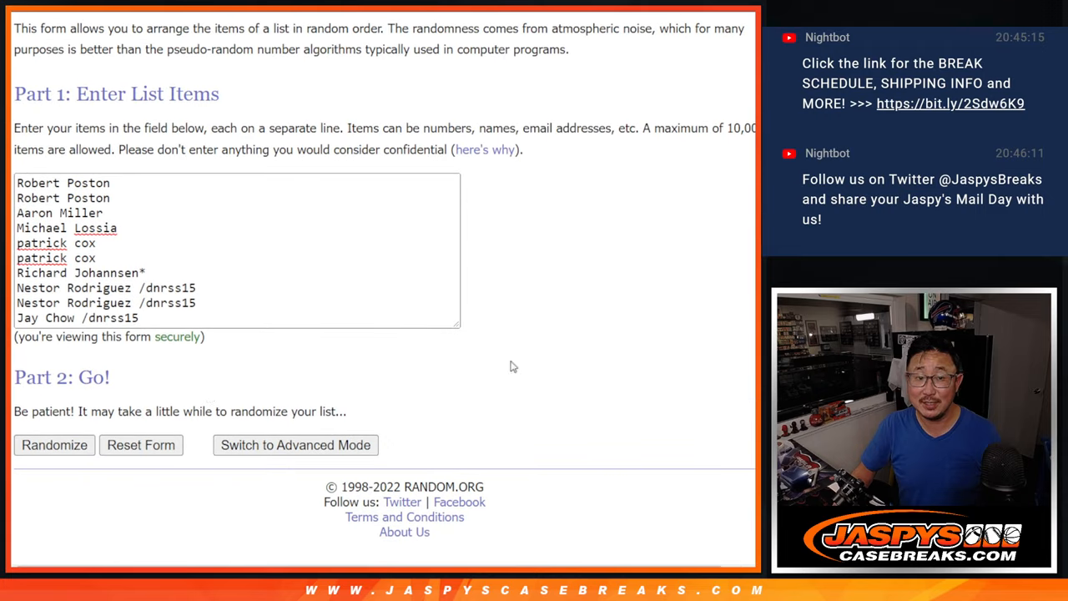
- Randomize the ten participant names twelve times and select the final shuffled list for copying
{"action": "left_click", "coordinate": [53, 444]}
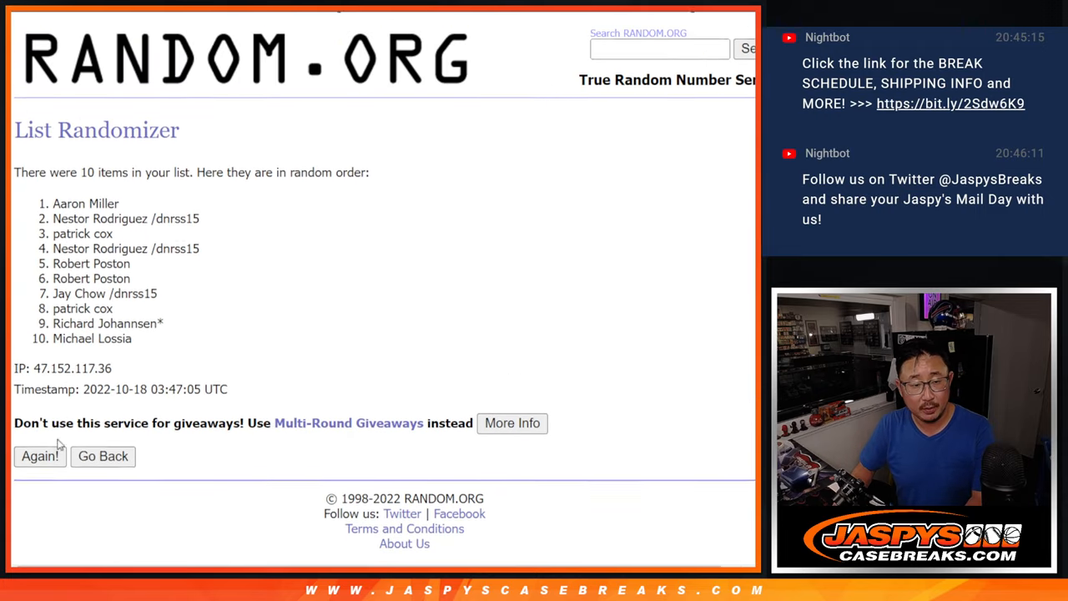
{"action": "left_click", "coordinate": [40, 457]}
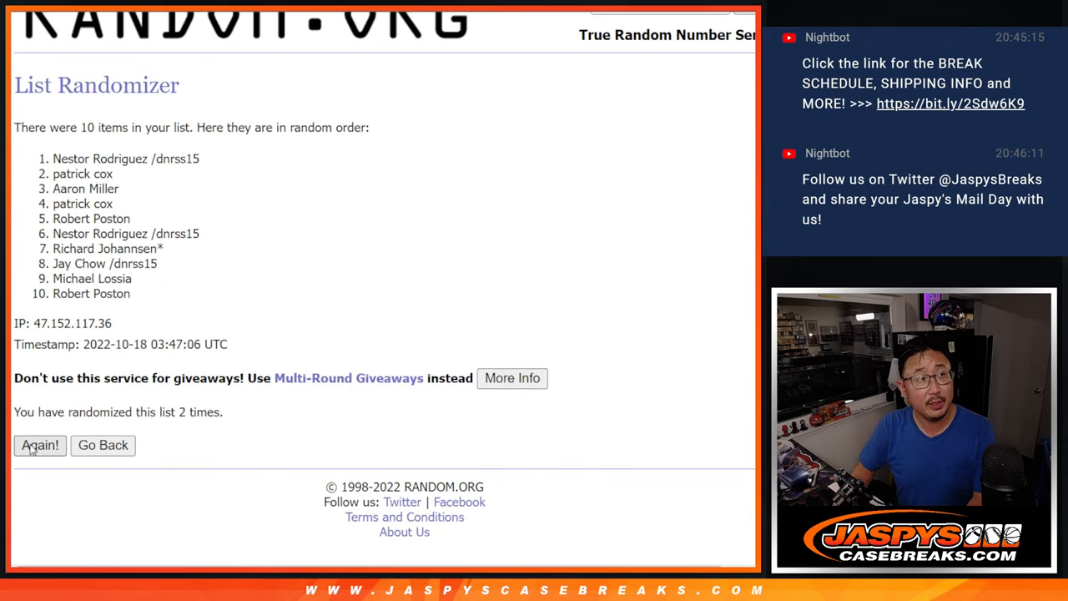
{"action": "left_click", "coordinate": [40, 446]}
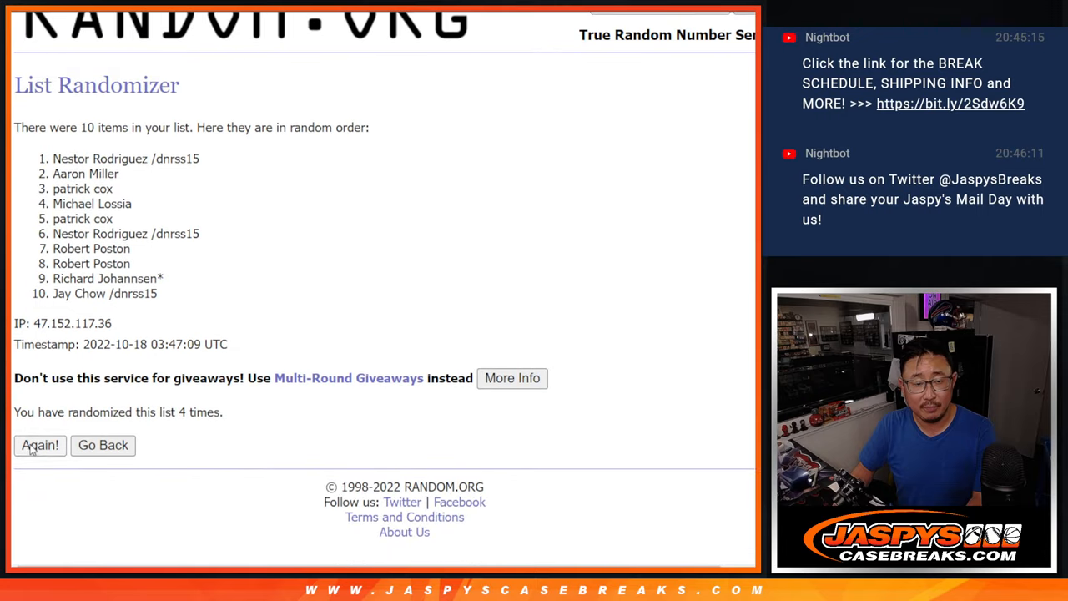
{"action": "left_click", "coordinate": [40, 446]}
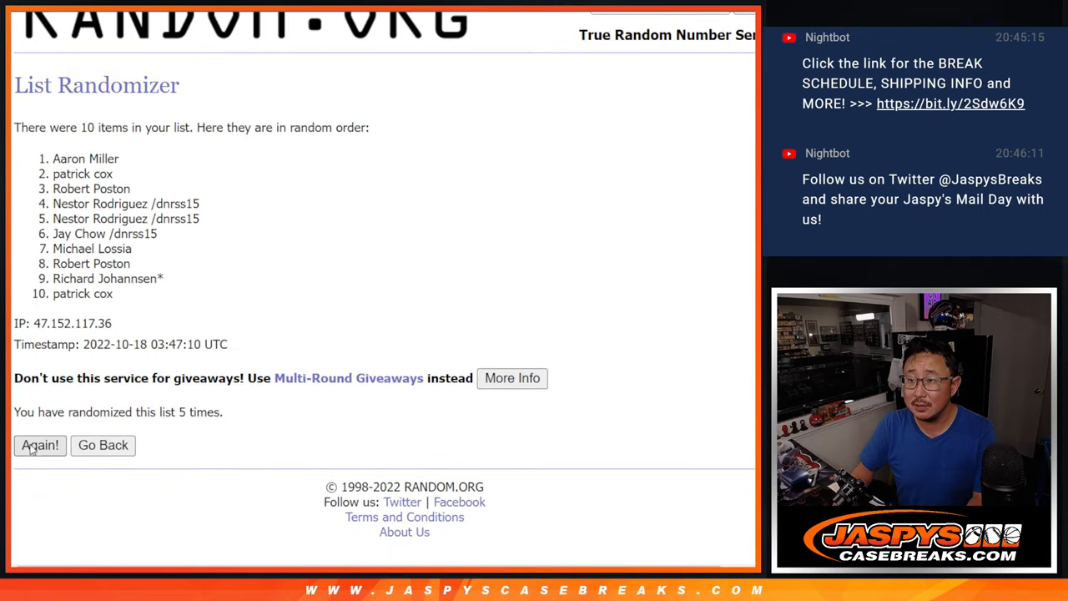
{"action": "left_click", "coordinate": [40, 446]}
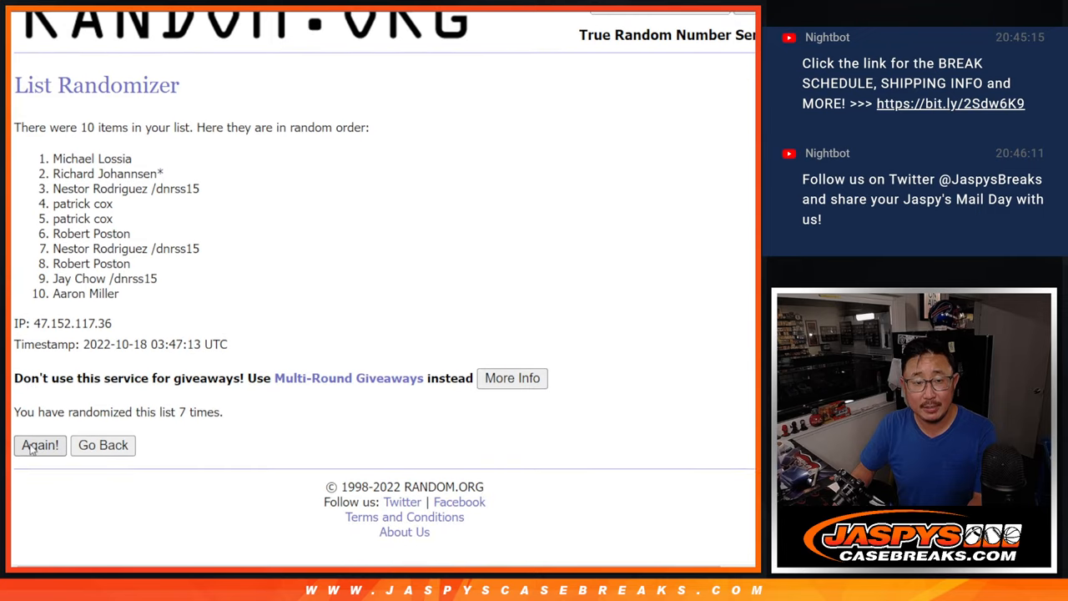
{"action": "left_click", "coordinate": [40, 446]}
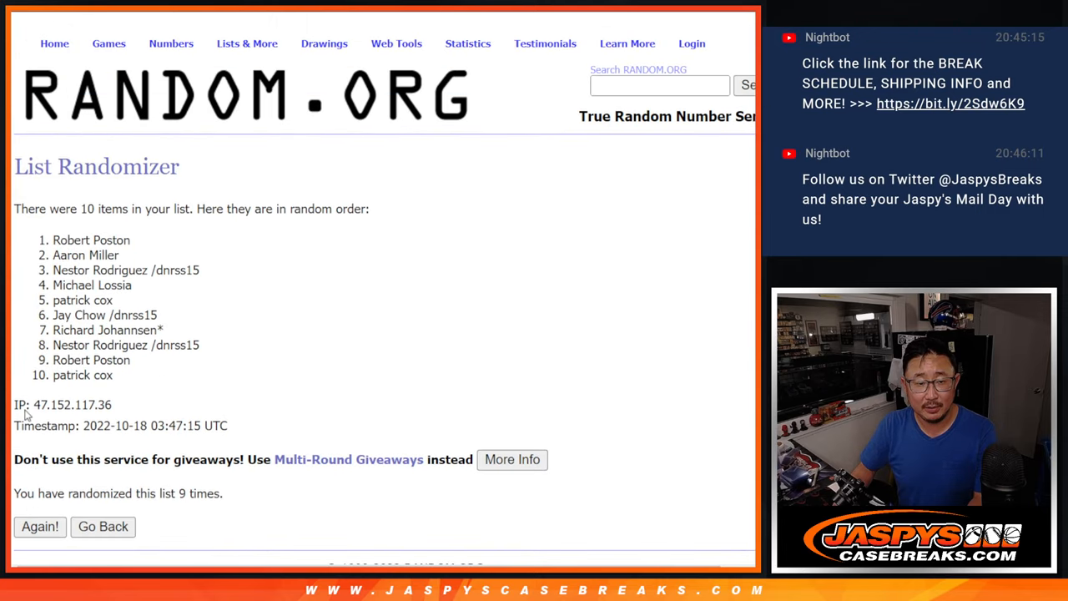
{"action": "scroll", "scroll_direction": "down", "scroll_amount": 3}
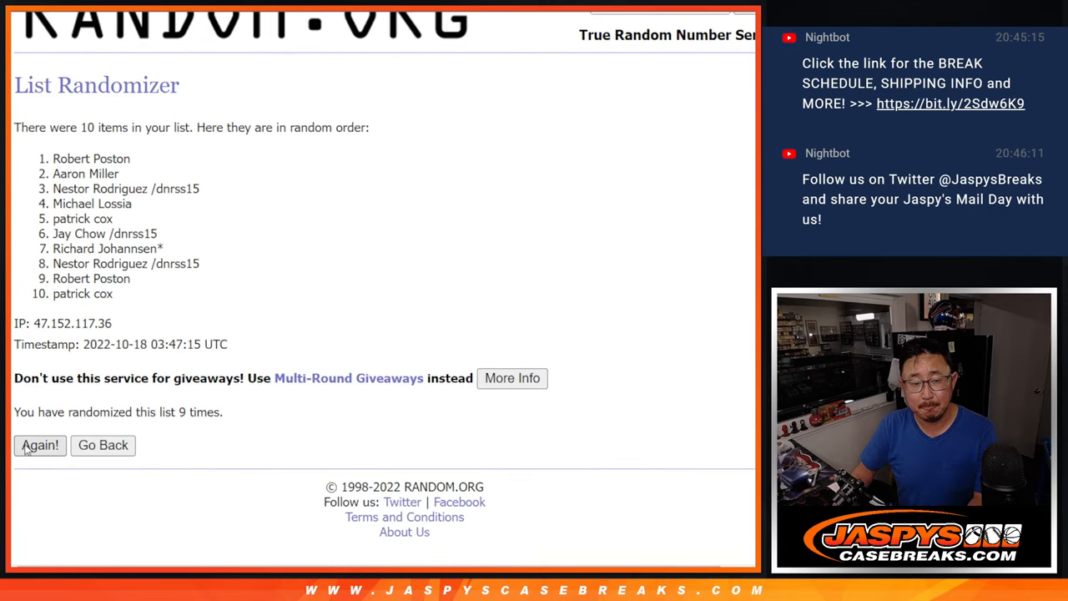
{"action": "left_click", "coordinate": [40, 446]}
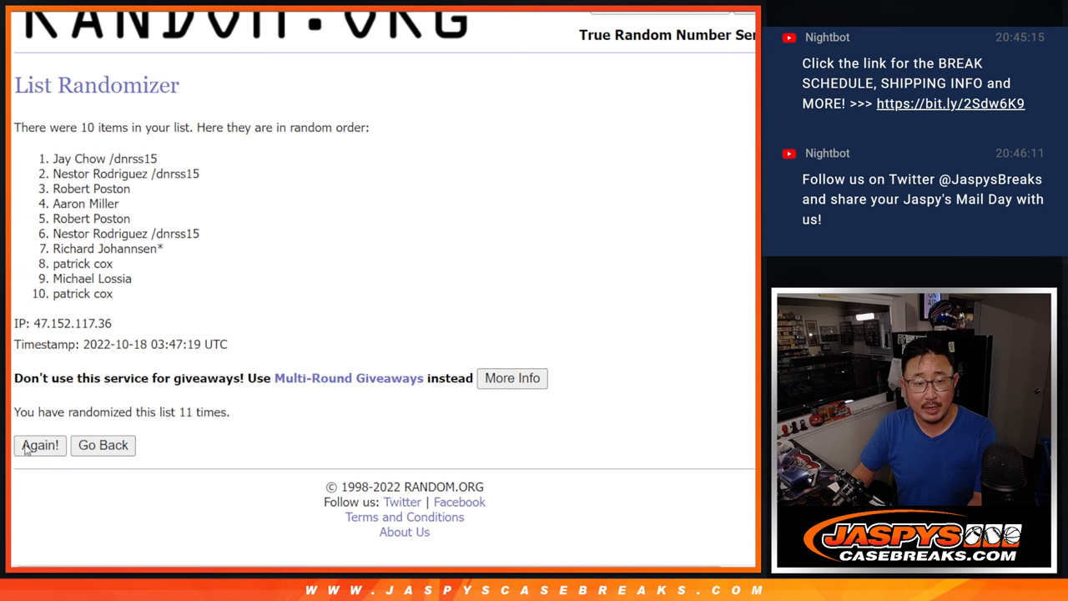
{"action": "left_click", "coordinate": [41, 446]}
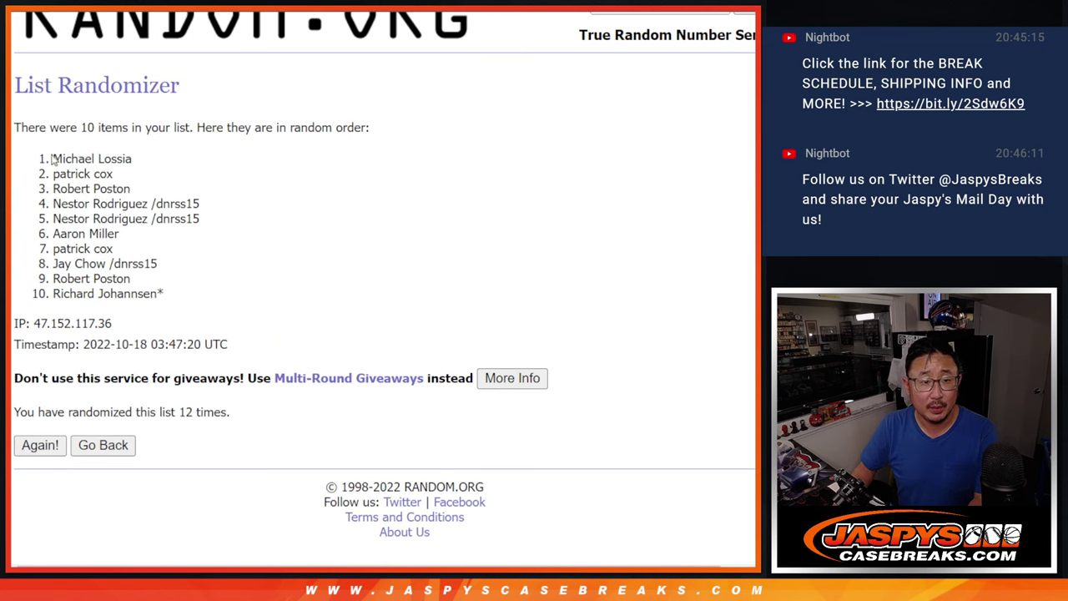
{"action": "left_click_drag", "start_coordinate": [52, 157], "coordinate": [164, 294]}
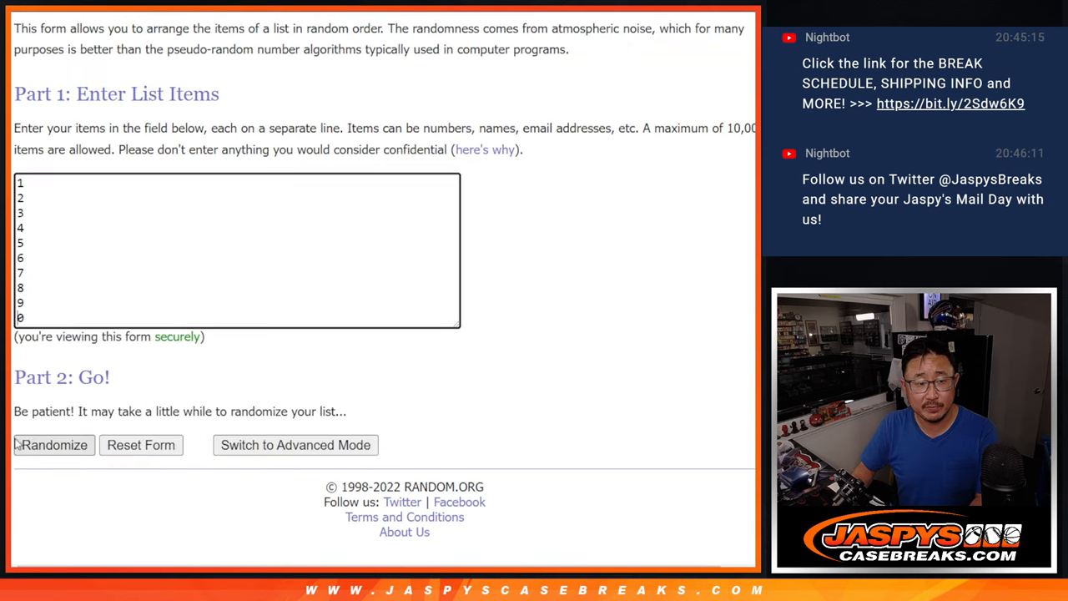
- Randomize digits 1–9 and 0 twelve times, ending 5,7,9,0,1,6,4,3,2,8, and select the result
{"action": "left_click", "coordinate": [54, 444]}
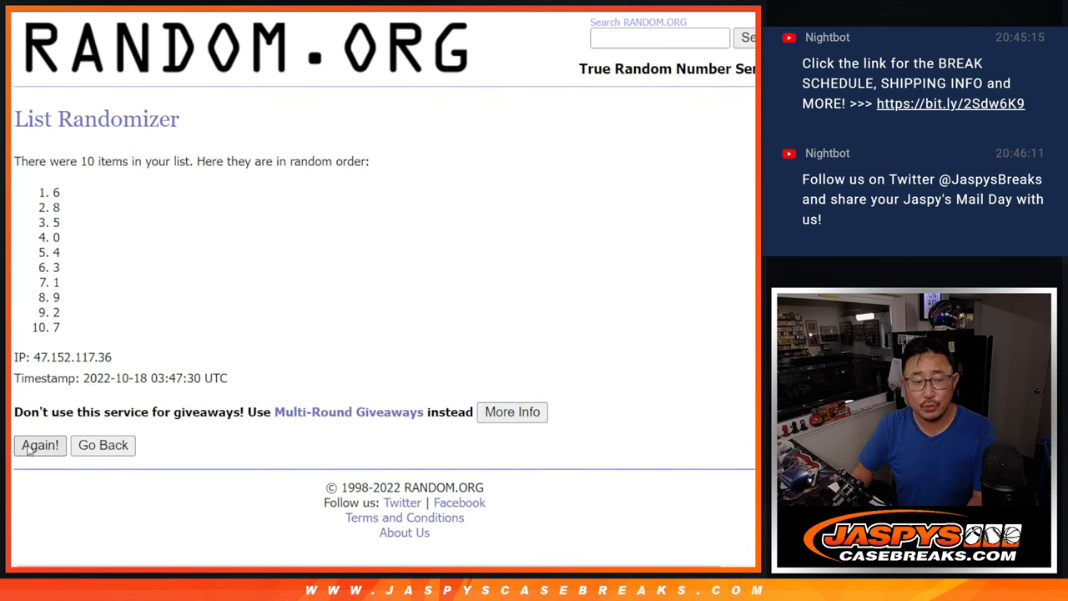
{"action": "left_click", "coordinate": [40, 446]}
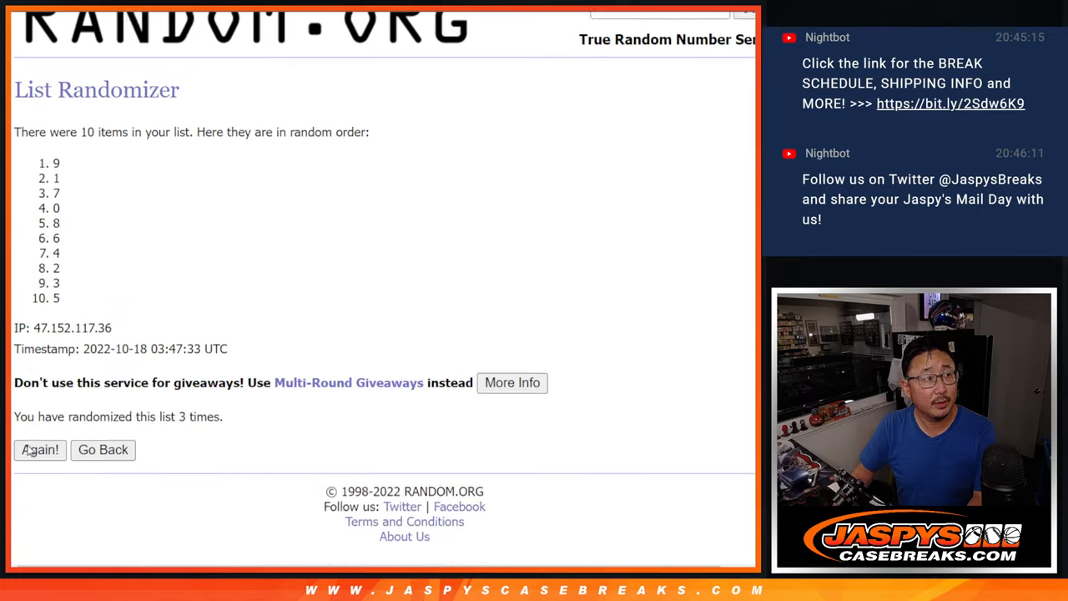
{"action": "left_click", "coordinate": [40, 450]}
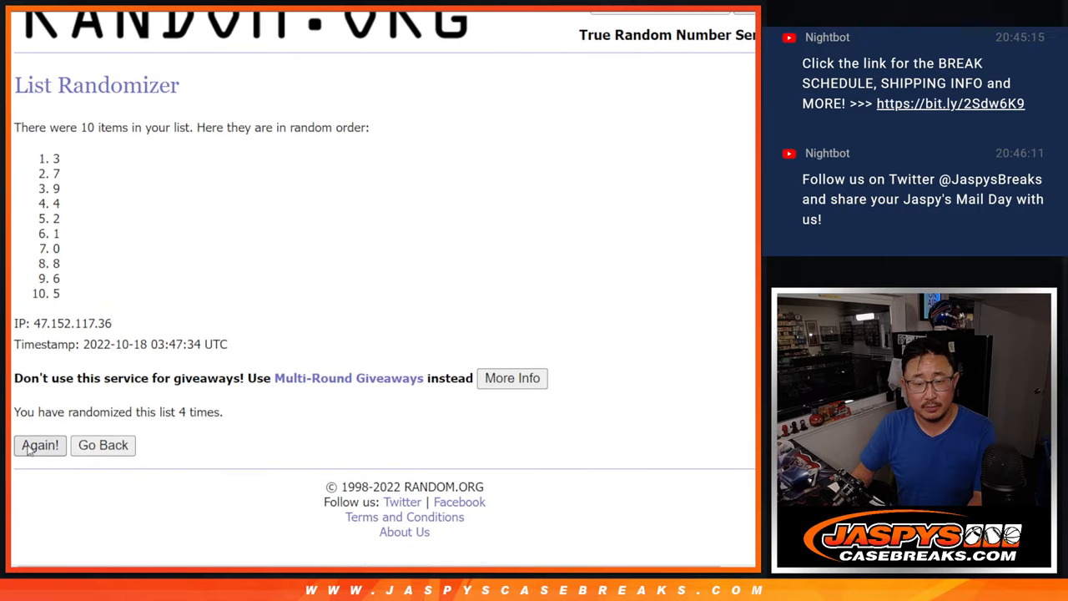
{"action": "left_click", "coordinate": [40, 445]}
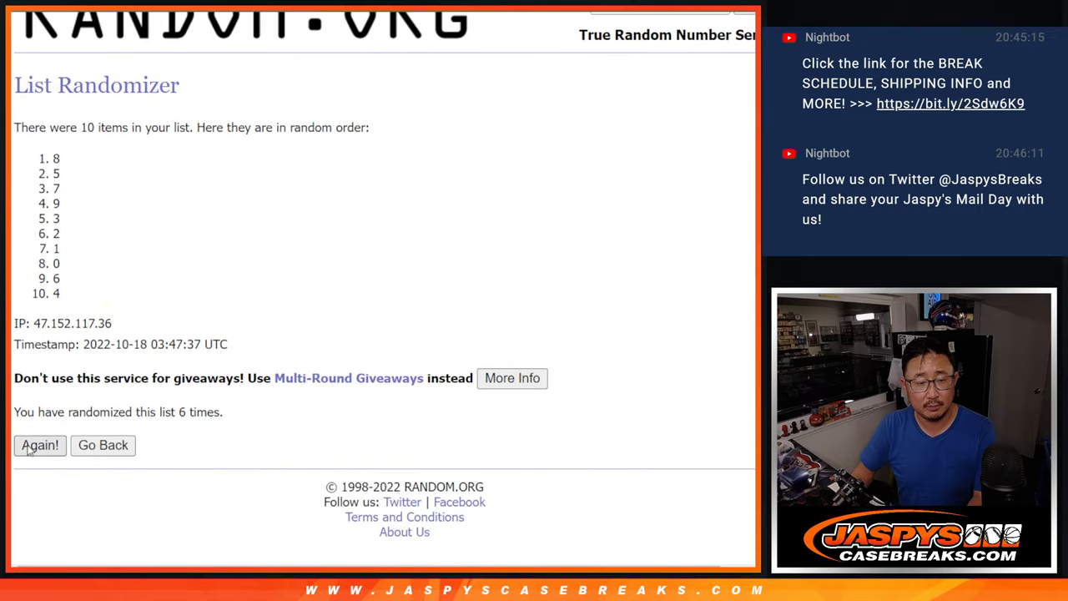
{"action": "left_click", "coordinate": [40, 445]}
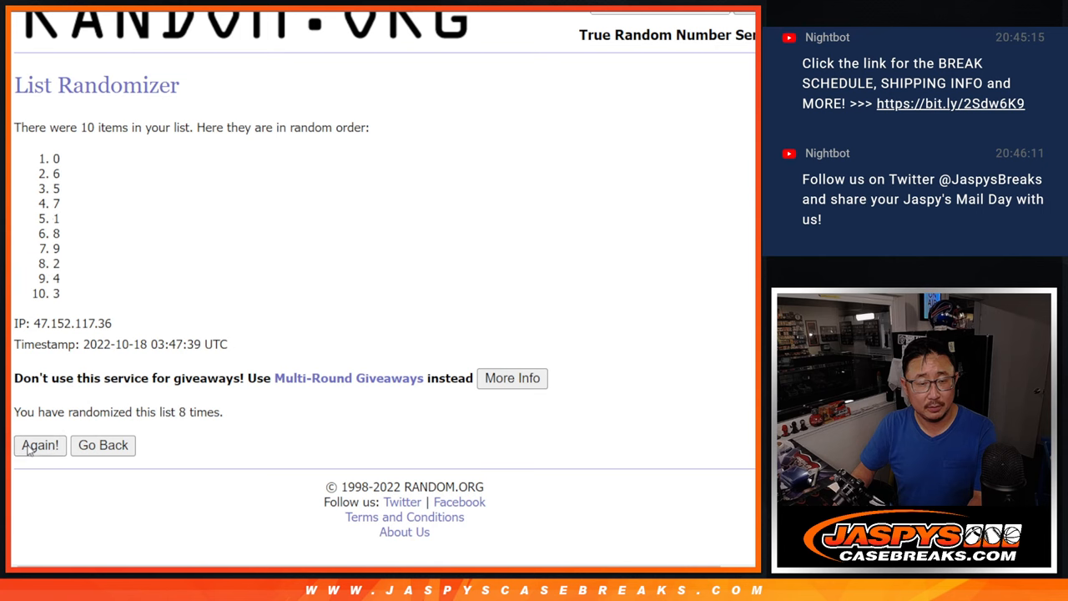
{"action": "left_click", "coordinate": [40, 446]}
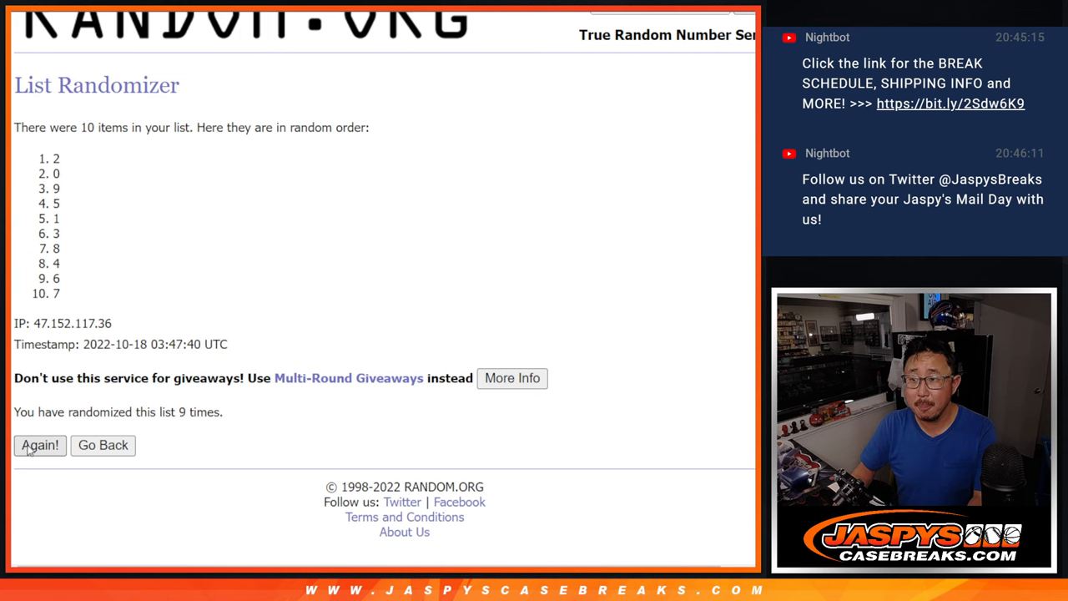
{"action": "left_click", "coordinate": [40, 446]}
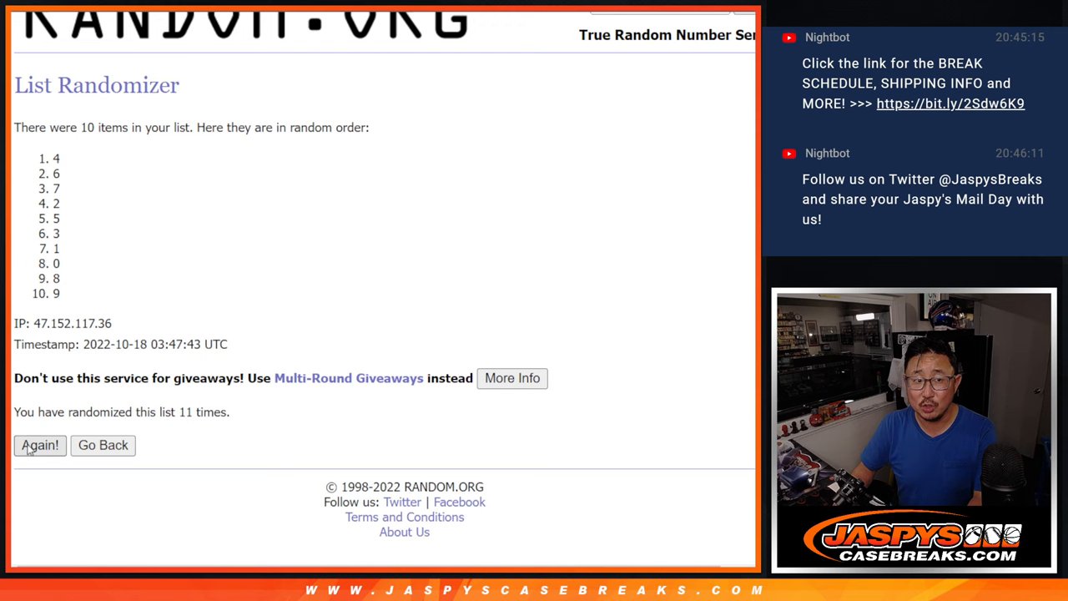
{"action": "left_click", "coordinate": [40, 444]}
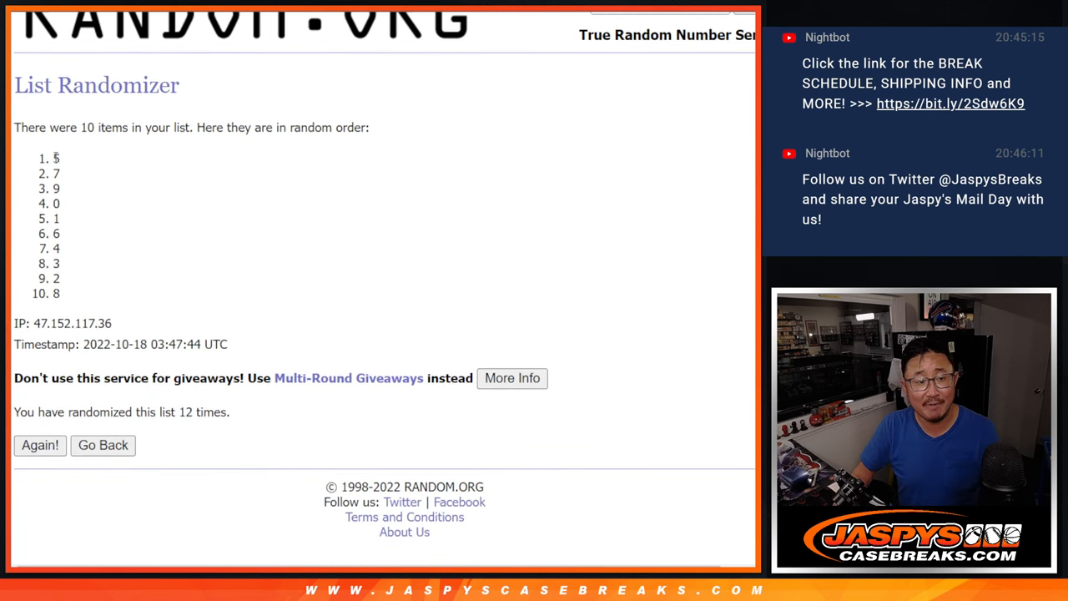
{"action": "left_click_drag", "start_coordinate": [56, 157], "coordinate": [56, 294]}
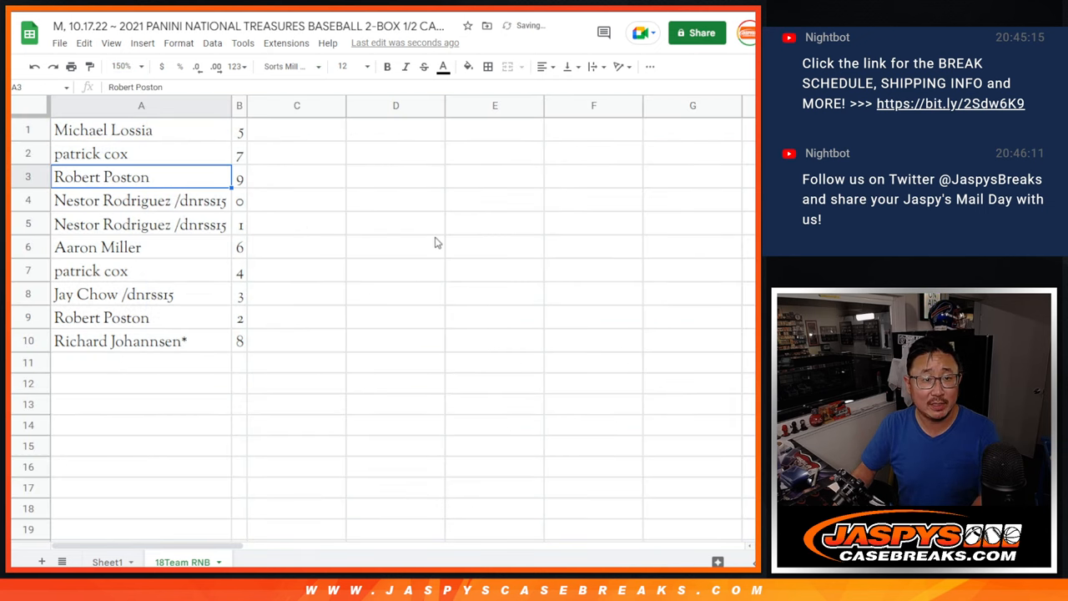
- Paste names into column A and digits into column B of 18Team RNB, then bring up column B's actions
{"action": "left_click", "coordinate": [140, 224]}
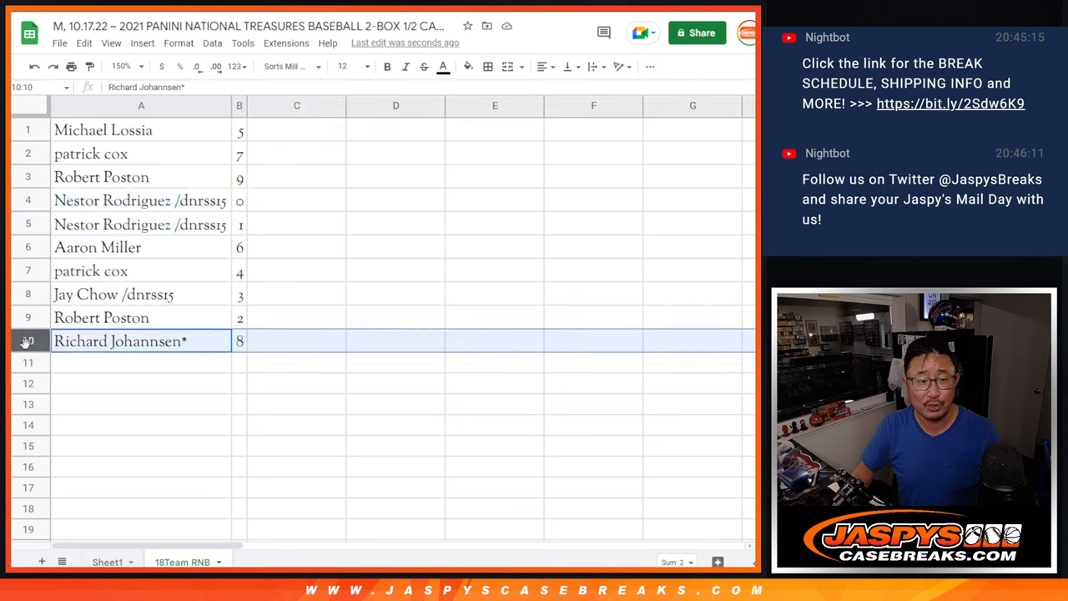
{"action": "right_click", "coordinate": [240, 105]}
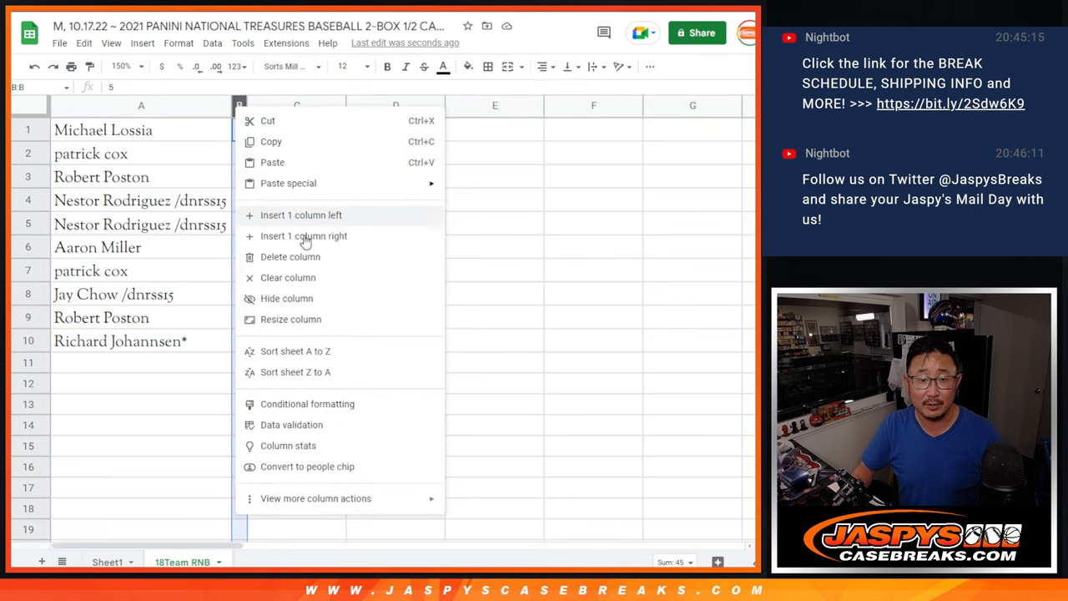